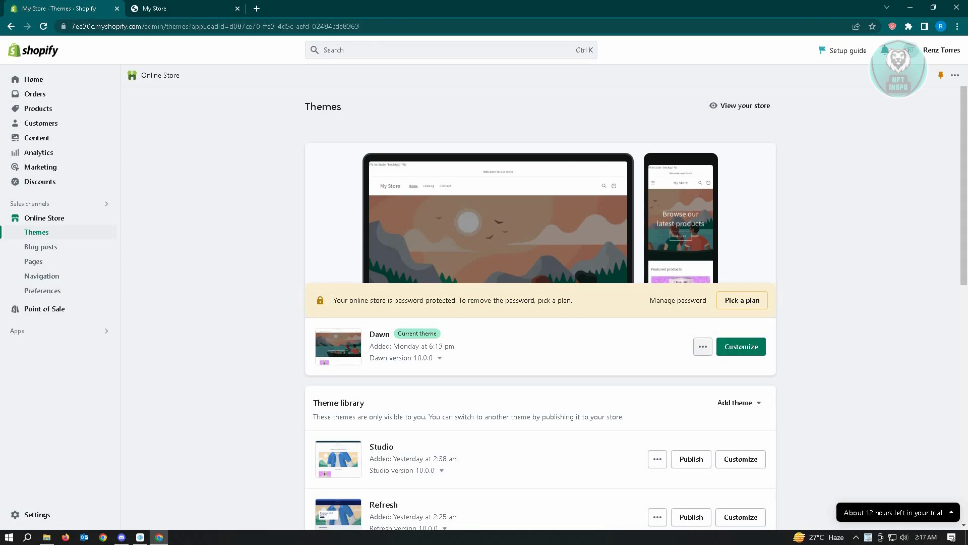
Open Edit code from the Dawn theme's actions menu
click(702, 347)
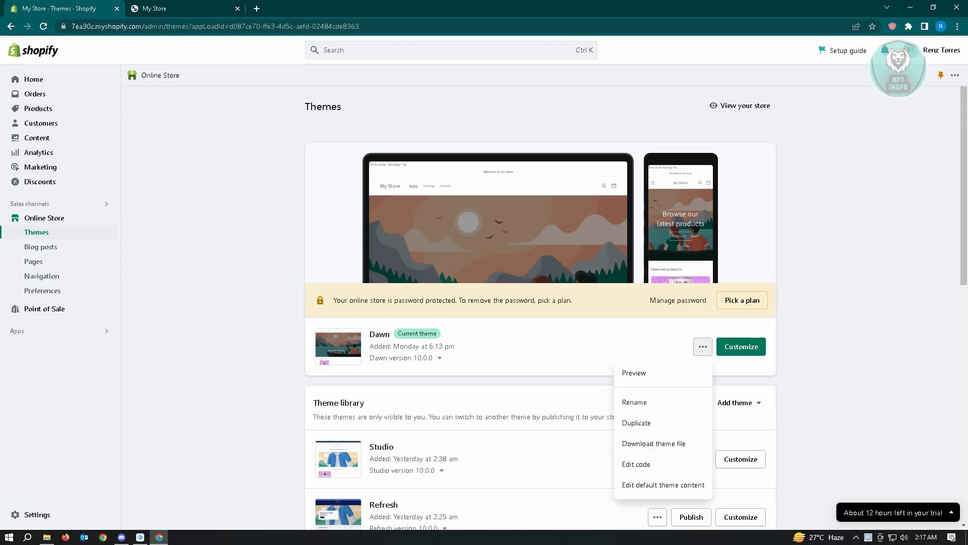
click(635, 464)
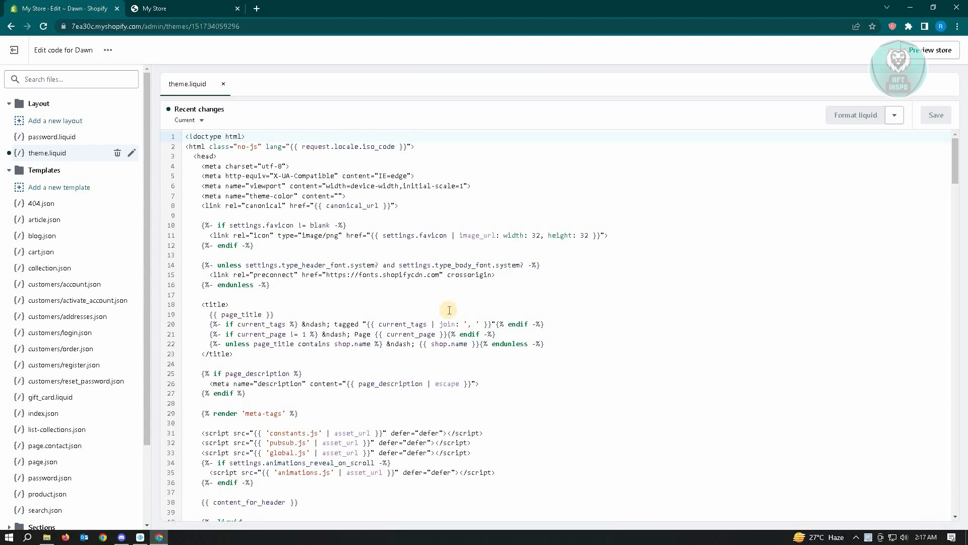
mouse_move(418, 185)
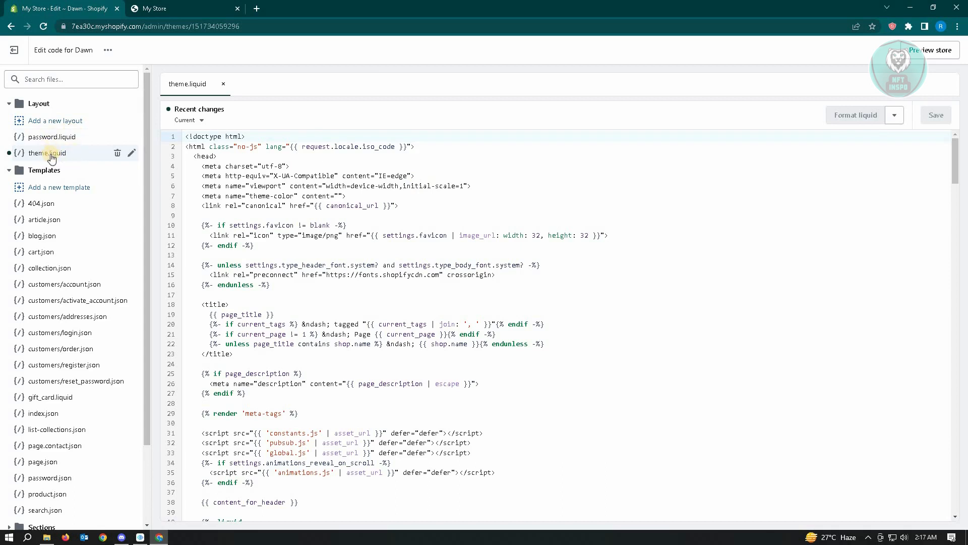
Open theme.liquid from the Layout folder in the code editor
click(47, 152)
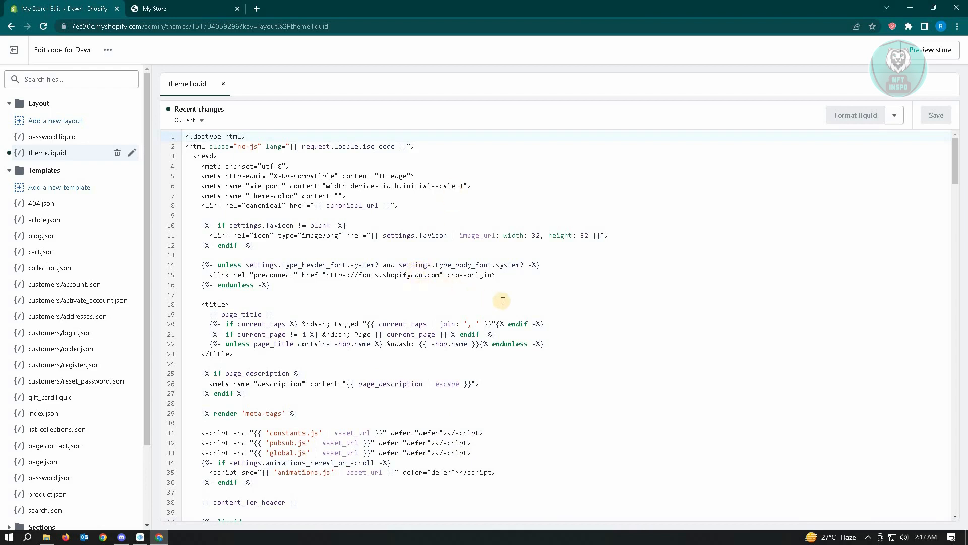
mouse_move(311, 220)
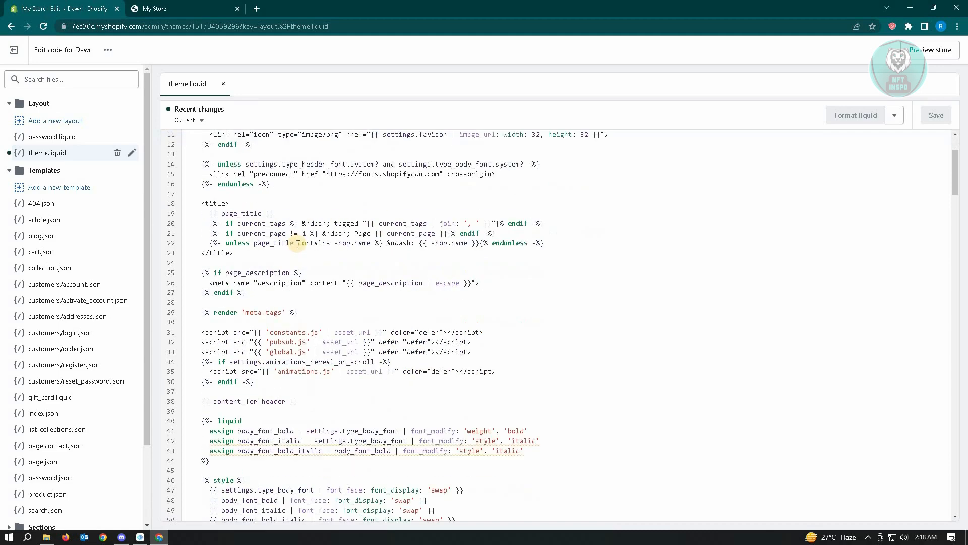
Scroll theme.liquid down to the uninstalled app's code above the closing head tag
scroll(down, 3)
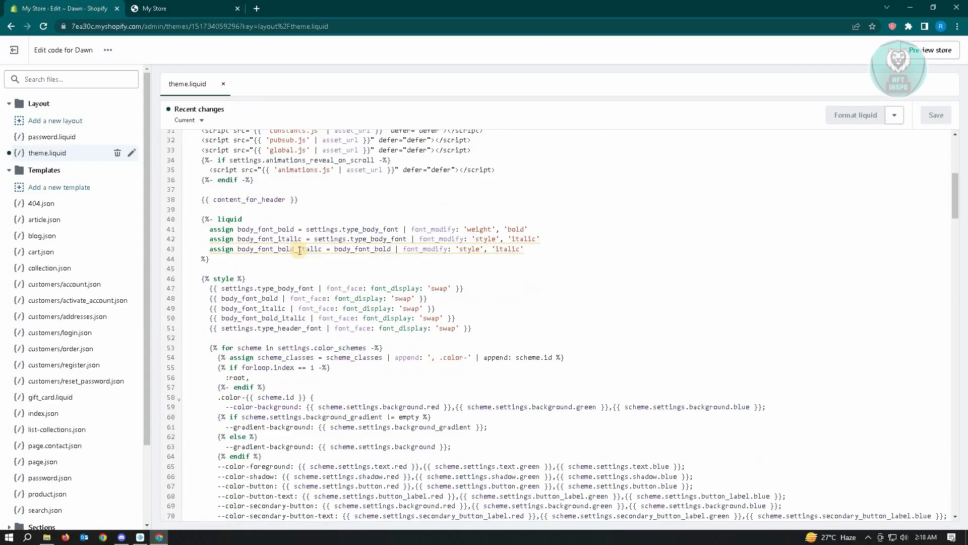
scroll(down, 3)
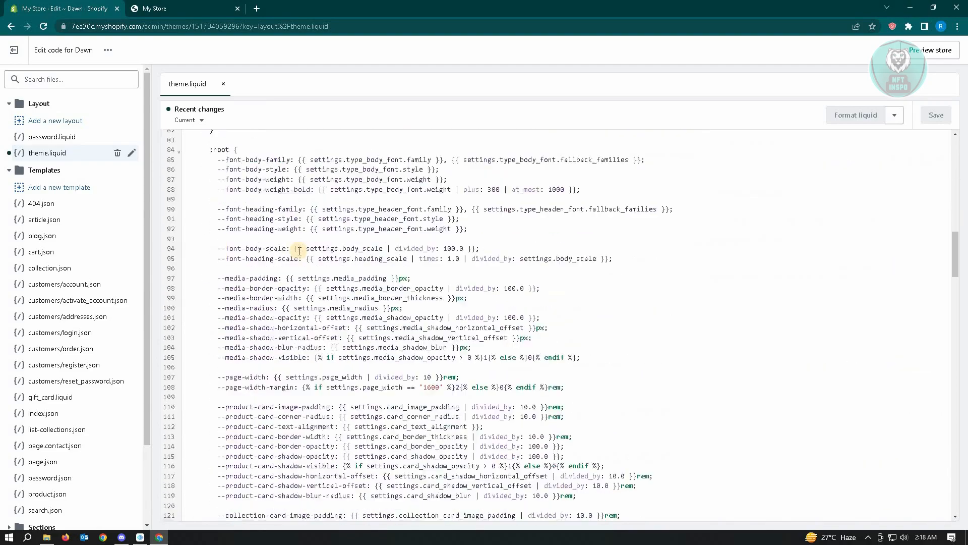
scroll(down, 3)
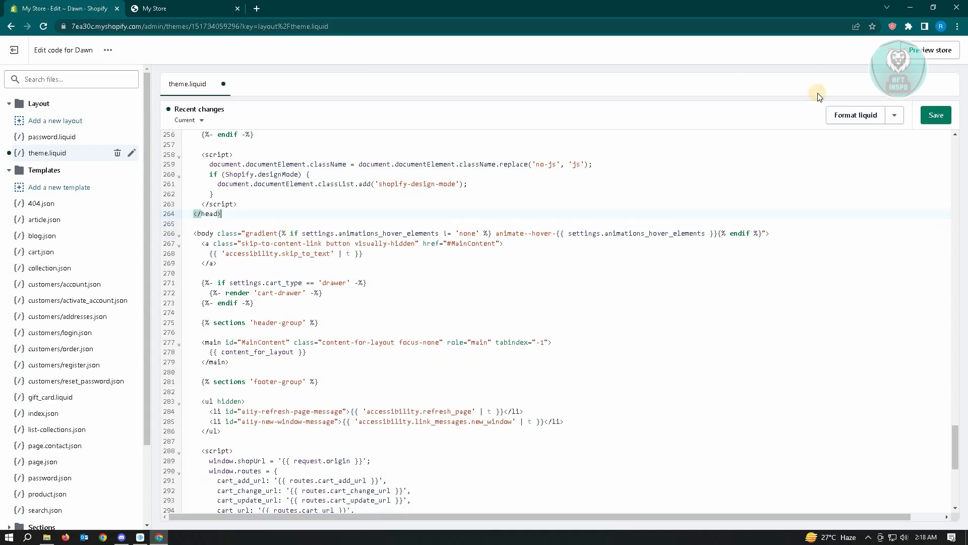
Save theme.liquid with the Save button and Ctrl+S, showing 'Asset saved'
click(934, 115)
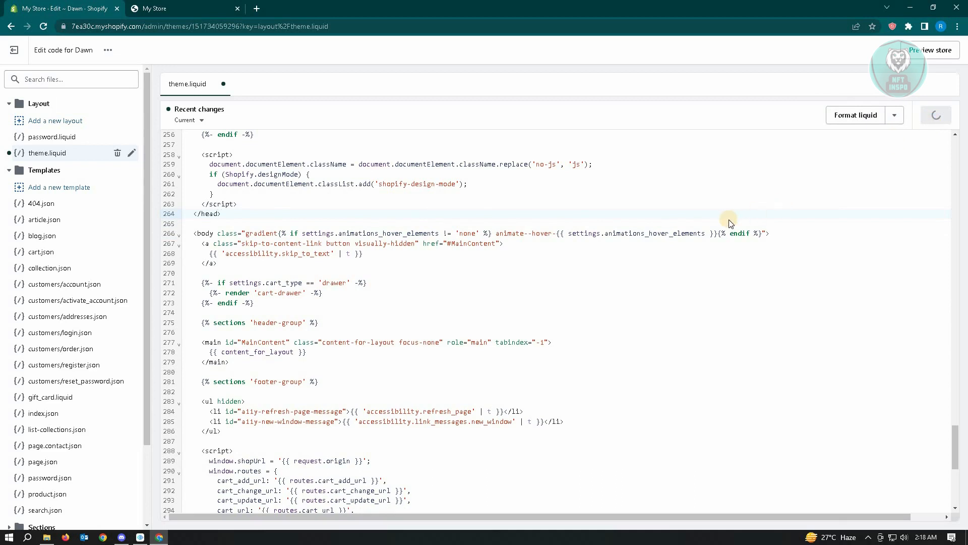
key(ctrl+s)
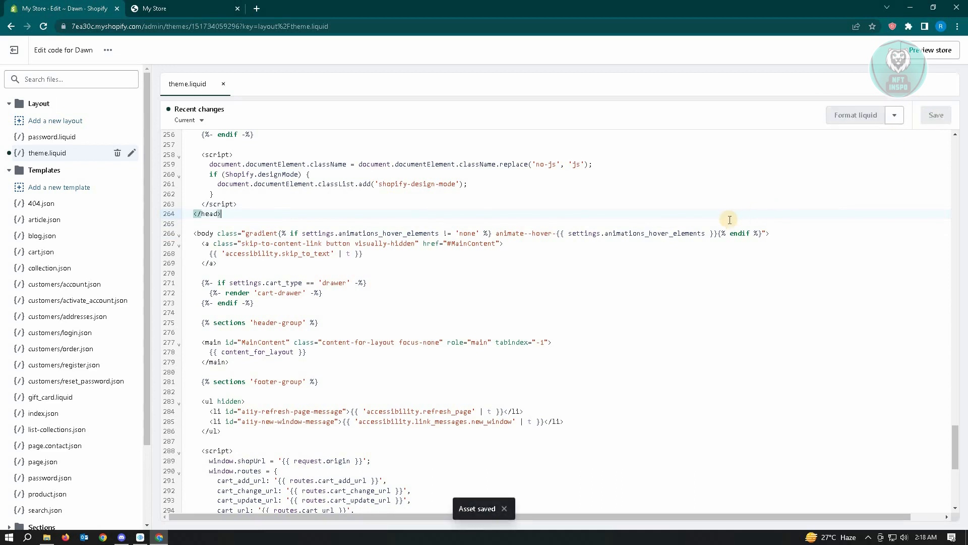